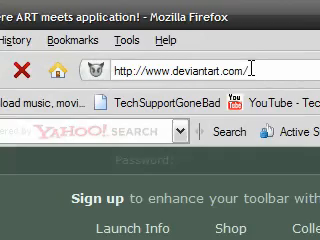
# Scroll down through the DeviantArt Photoshop brush listings
pyautogui.scroll(-3)
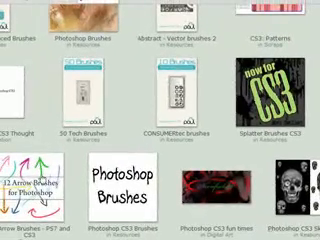
pyautogui.scroll(-3)
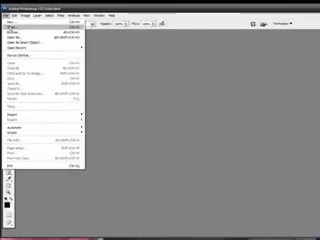
# Start opening the blue-eye close-up photo via the File menu
pyautogui.click(24, 34)
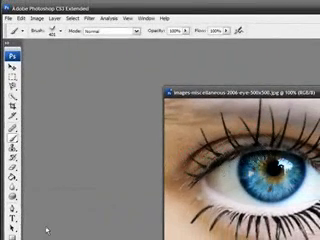
pyautogui.click(44, 32)
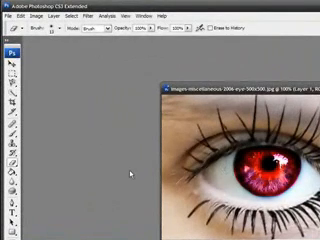
pyautogui.moveTo(12, 204)
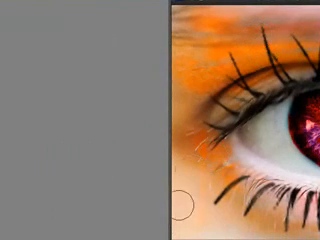
pyautogui.moveTo(184, 76)
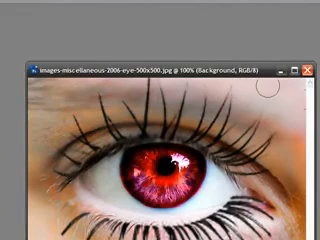
pyautogui.moveTo(50, 98)
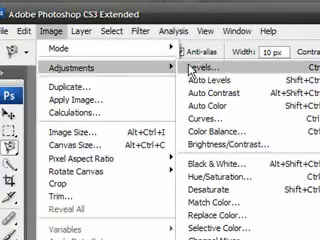
pyautogui.moveTo(240, 180)
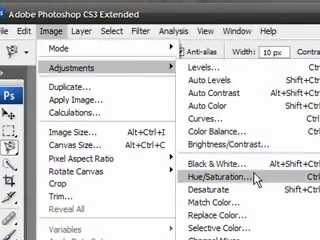